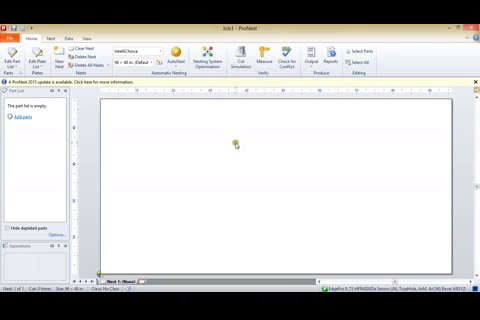
pyautogui.moveTo(235, 146)
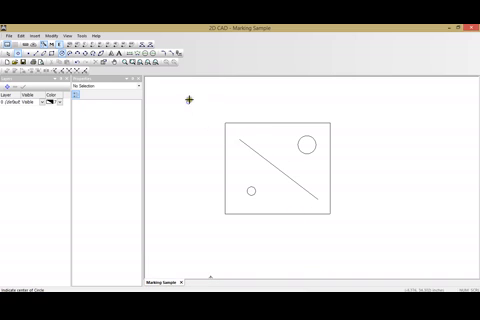
pyautogui.moveTo(326, 202)
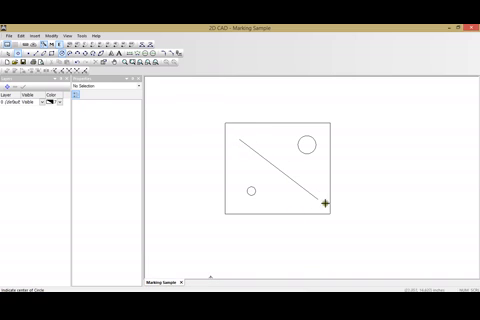
pyautogui.moveTo(293, 161)
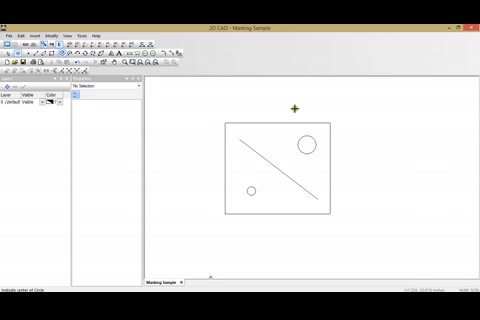
pyautogui.moveTo(318, 141)
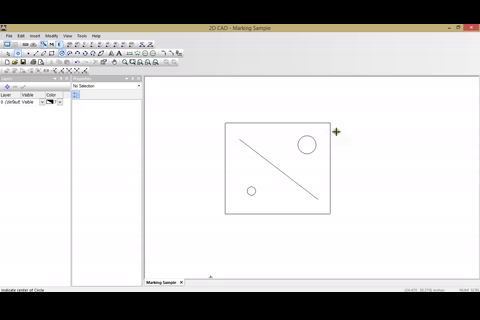
pyautogui.moveTo(305, 152)
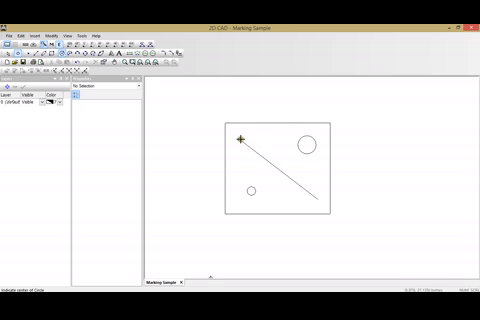
pyautogui.moveTo(308, 180)
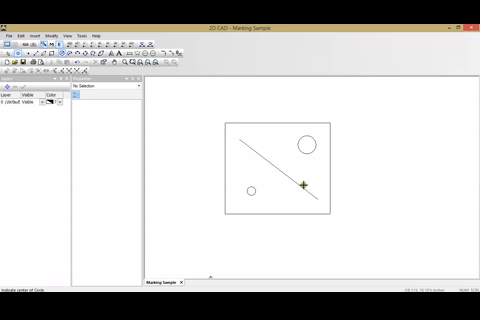
pyautogui.moveTo(258, 138)
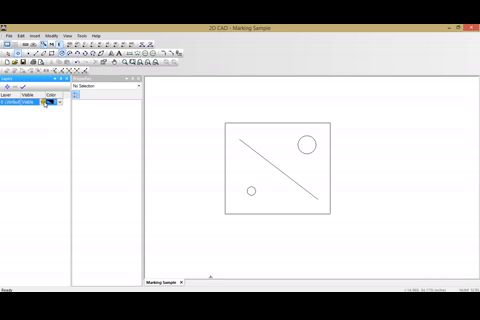
# Import Marking Sample.dwg from the Desktop as a CAD part into the part list
pyautogui.click(44, 104)
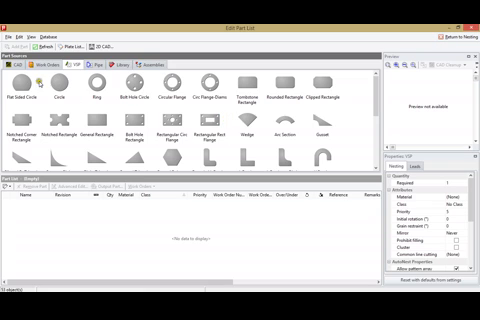
pyautogui.click(13, 61)
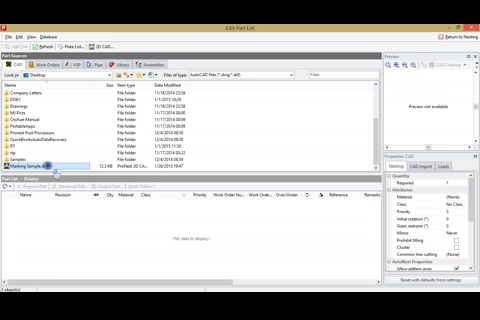
pyautogui.doubleClick(50, 160)
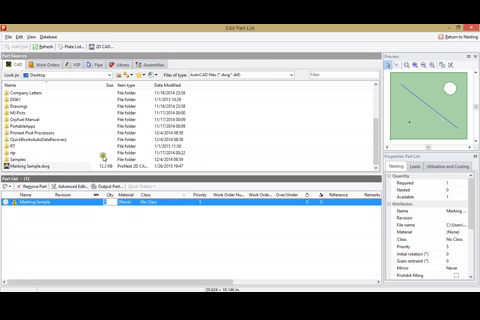